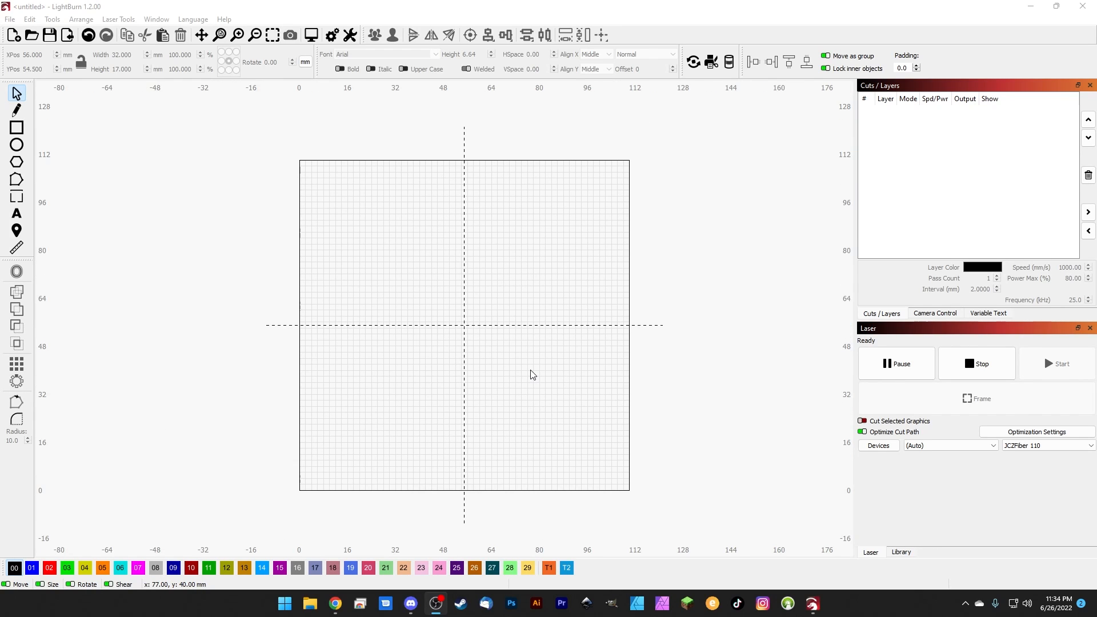
mouse_move(530, 374)
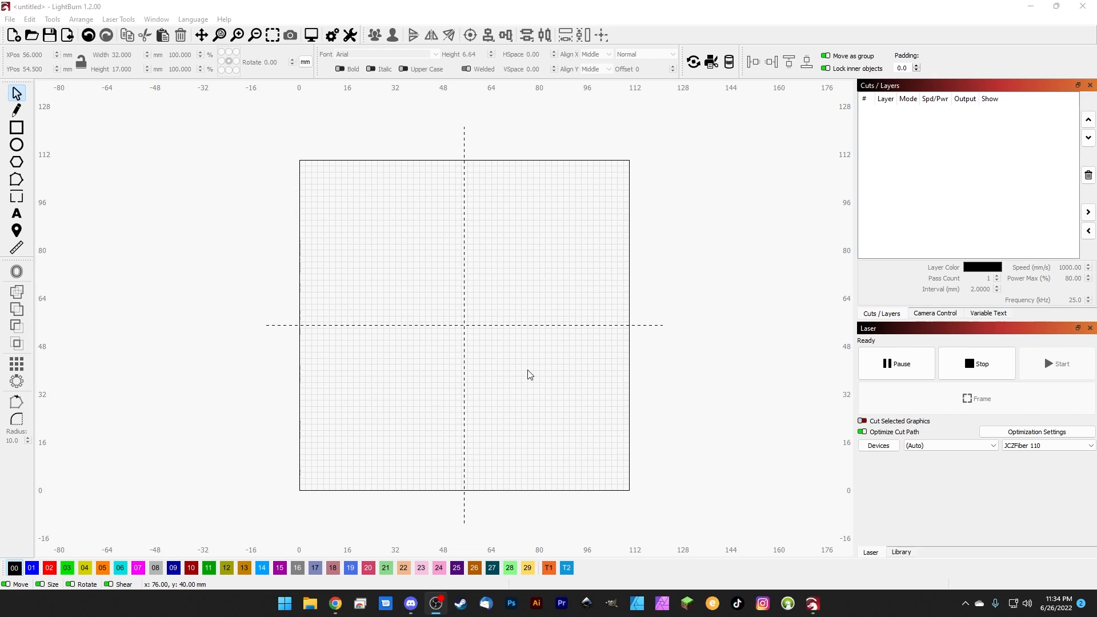
mouse_move(552, 340)
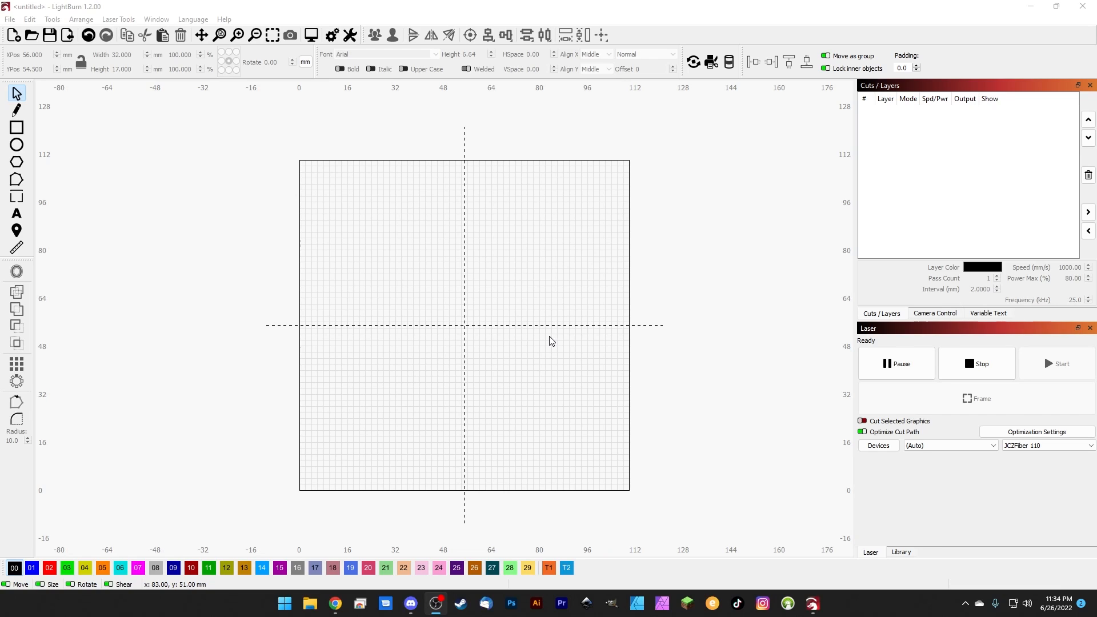
mouse_move(567, 339)
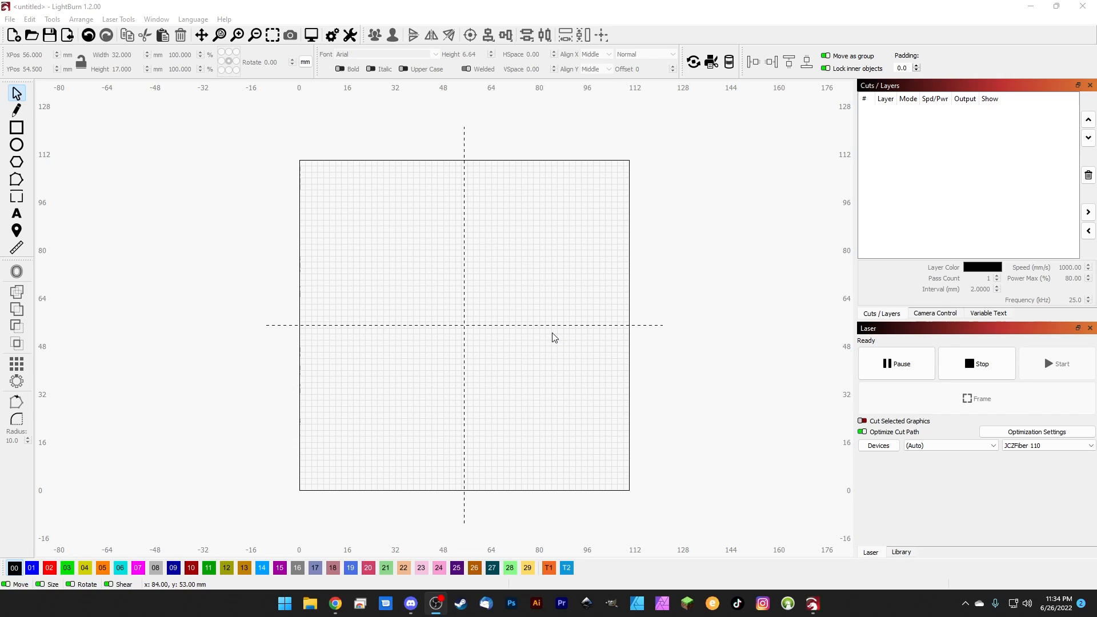
mouse_move(534, 340)
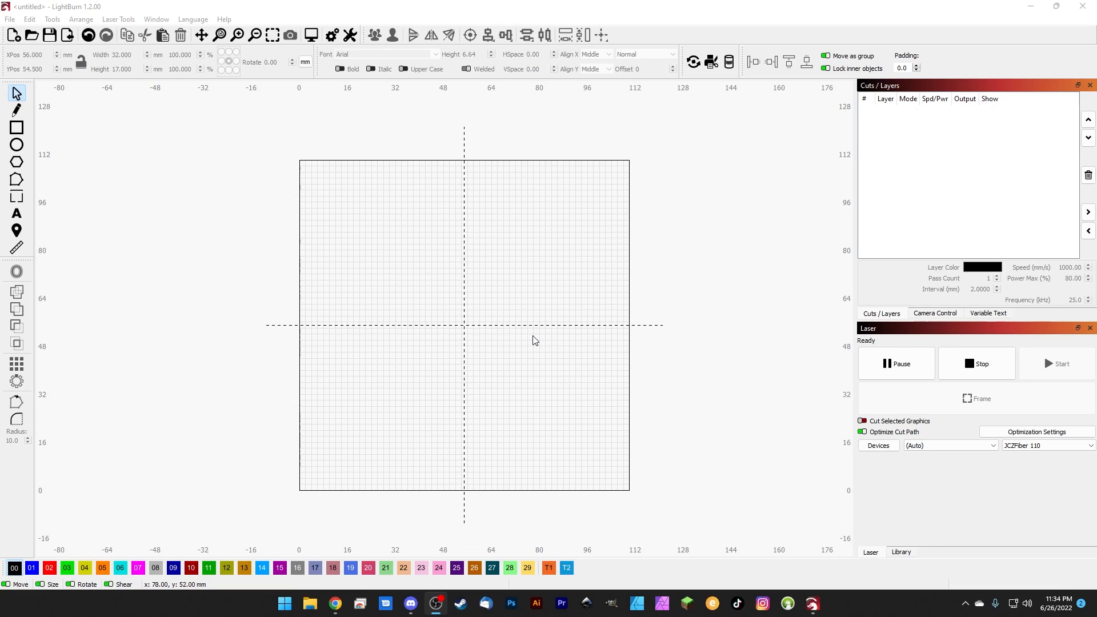
mouse_move(525, 316)
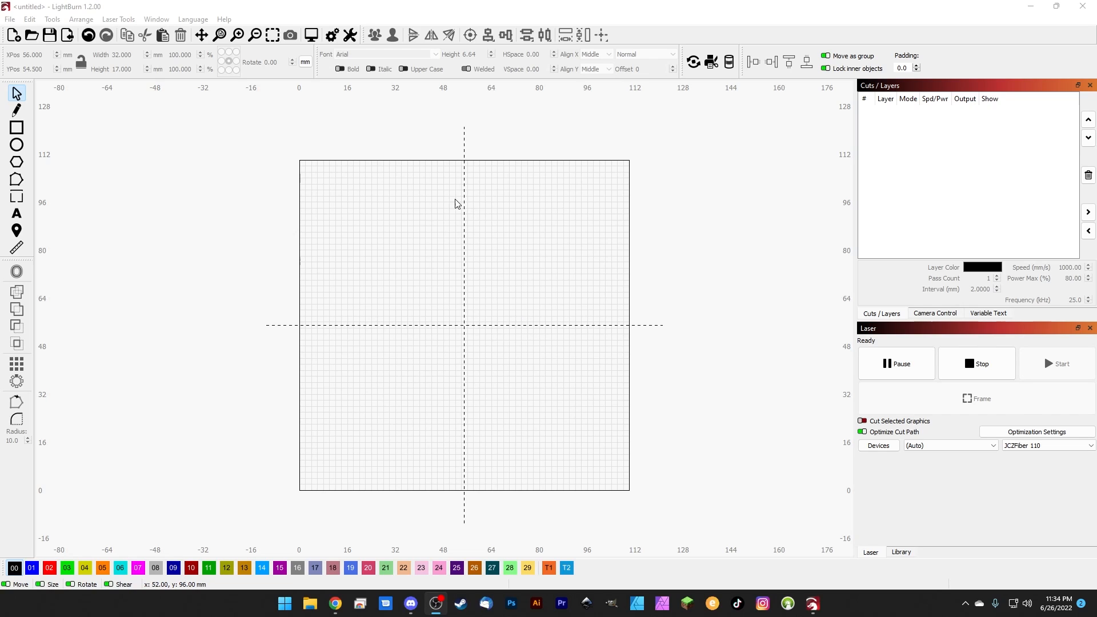
- Open the JCZFiber 110 Device Settings dialog on the Basic Settings page
left_click(878, 446)
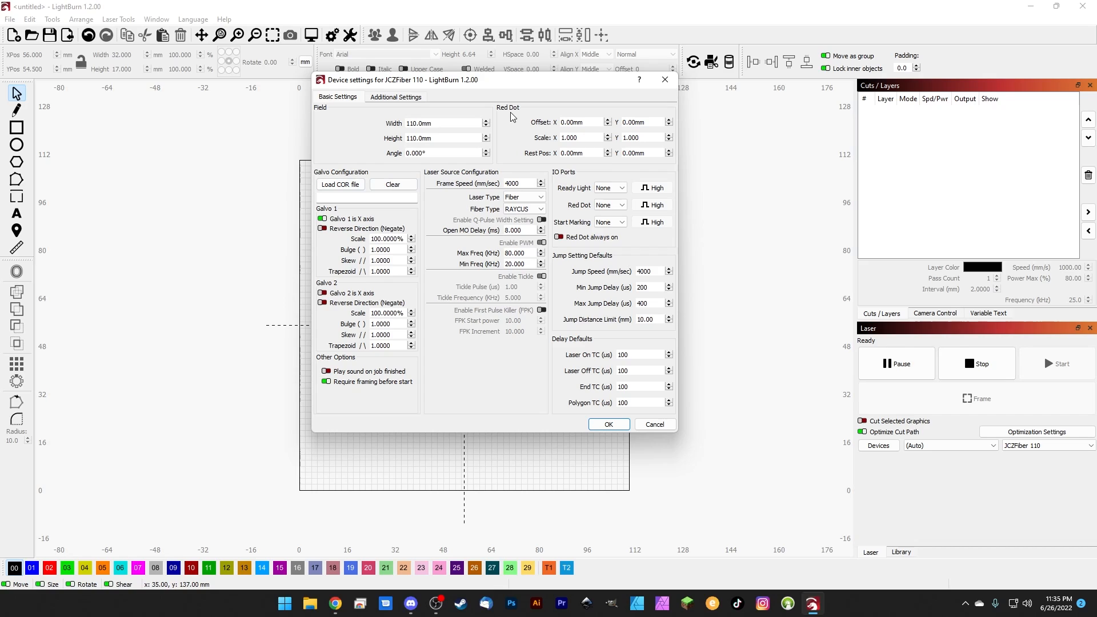
mouse_move(576, 354)
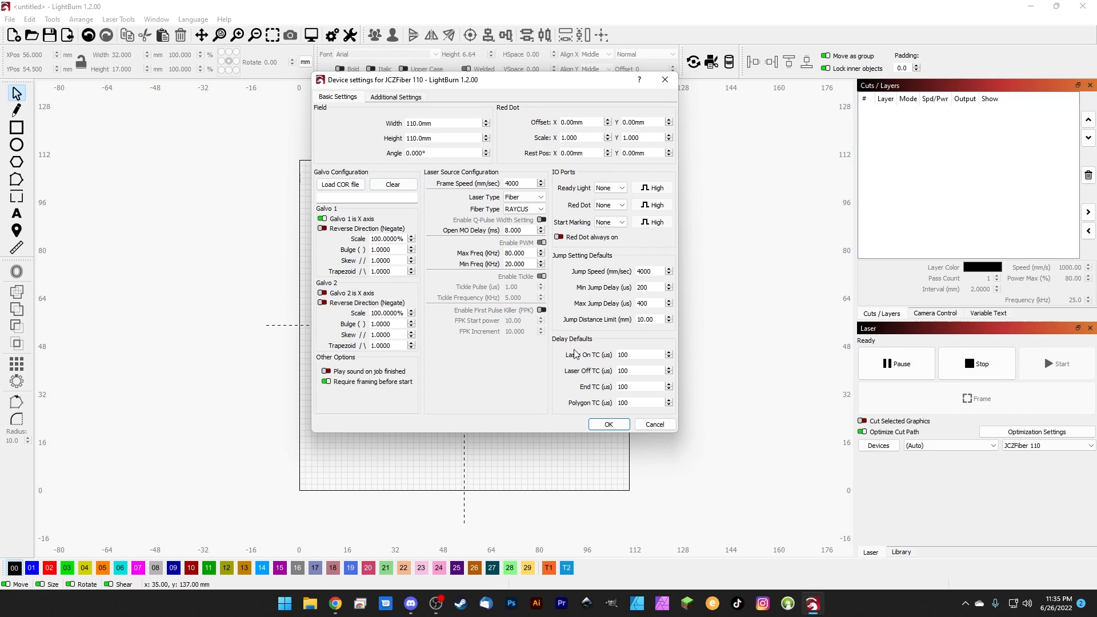
mouse_move(584, 334)
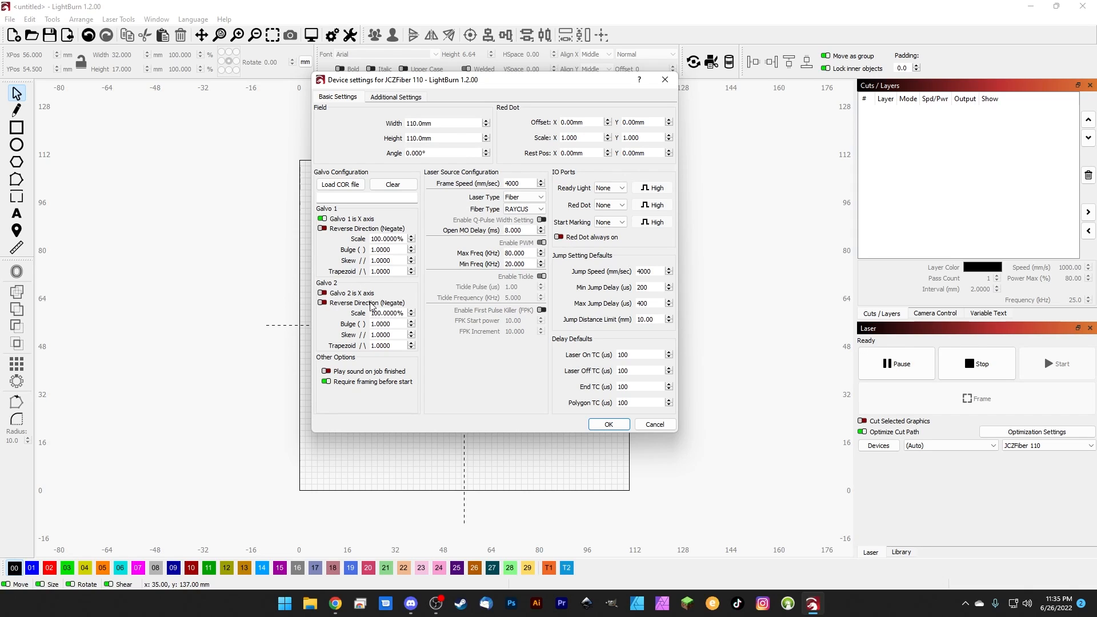
mouse_move(370, 307)
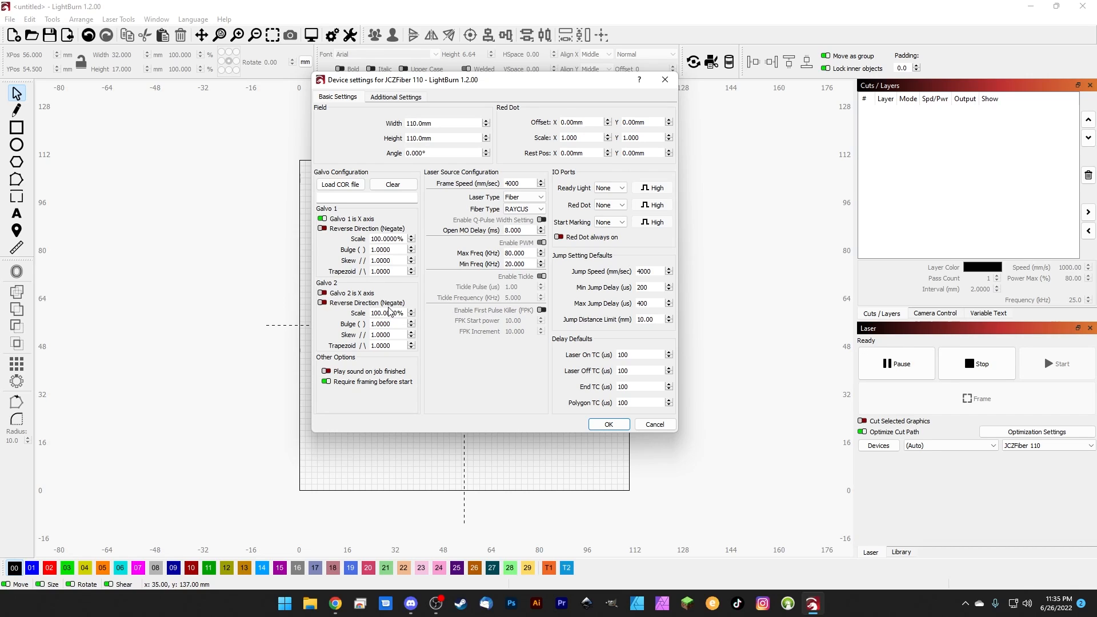
mouse_move(323, 303)
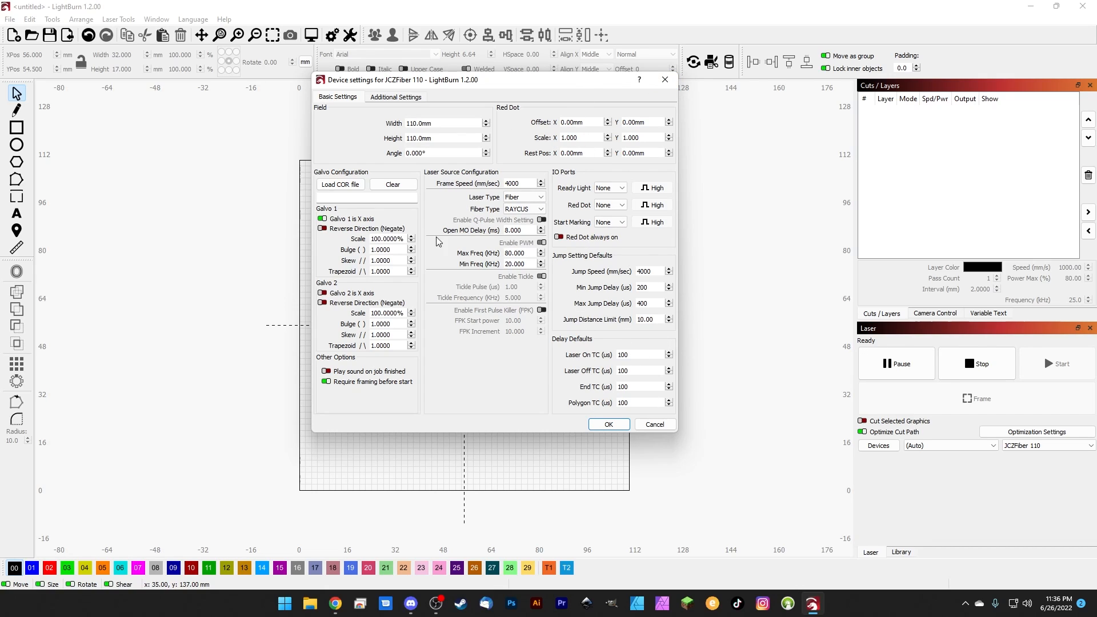
mouse_move(328, 320)
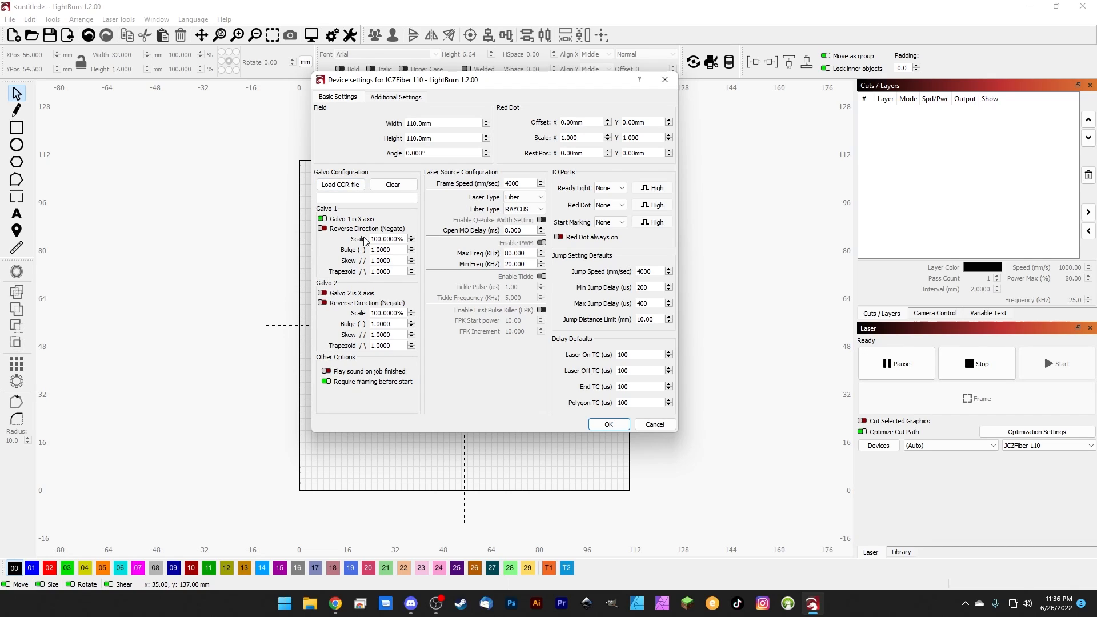
mouse_move(364, 246)
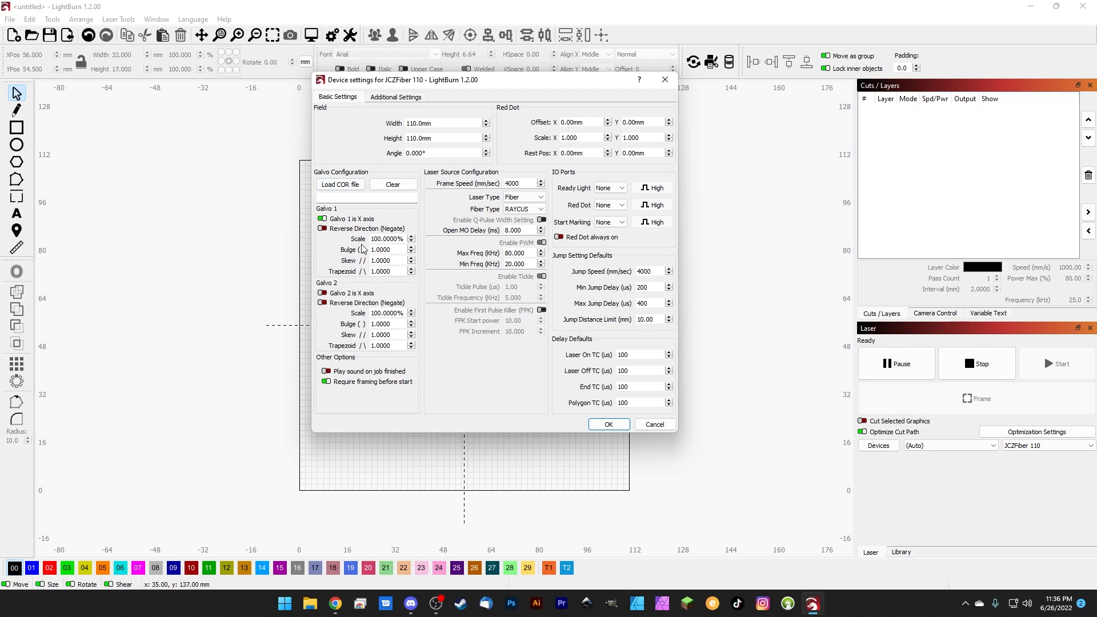
mouse_move(572, 318)
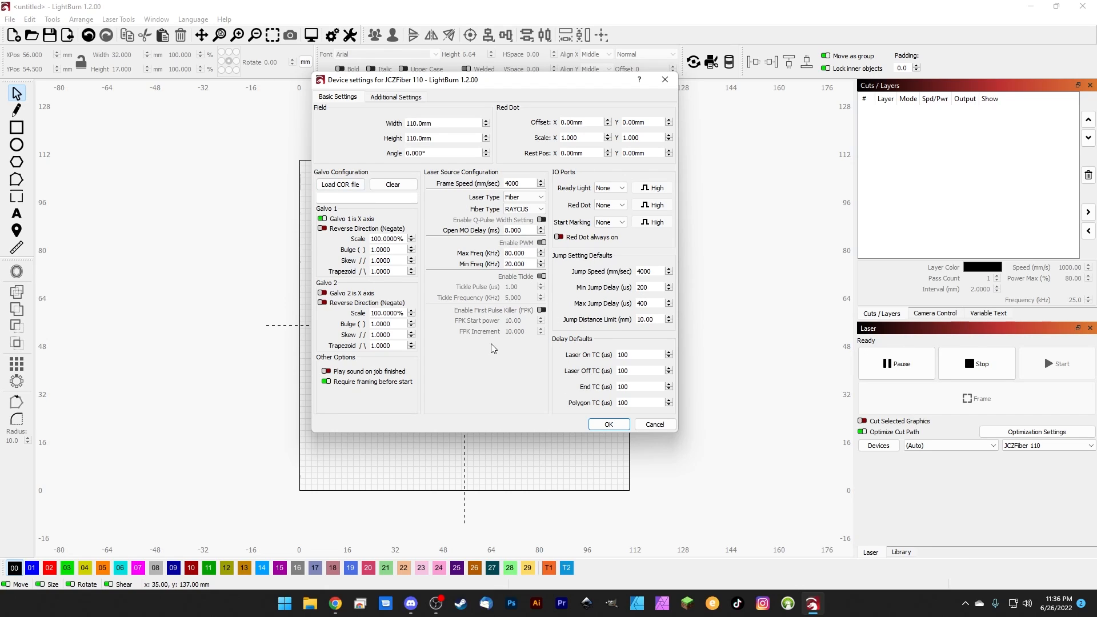
mouse_move(520, 273)
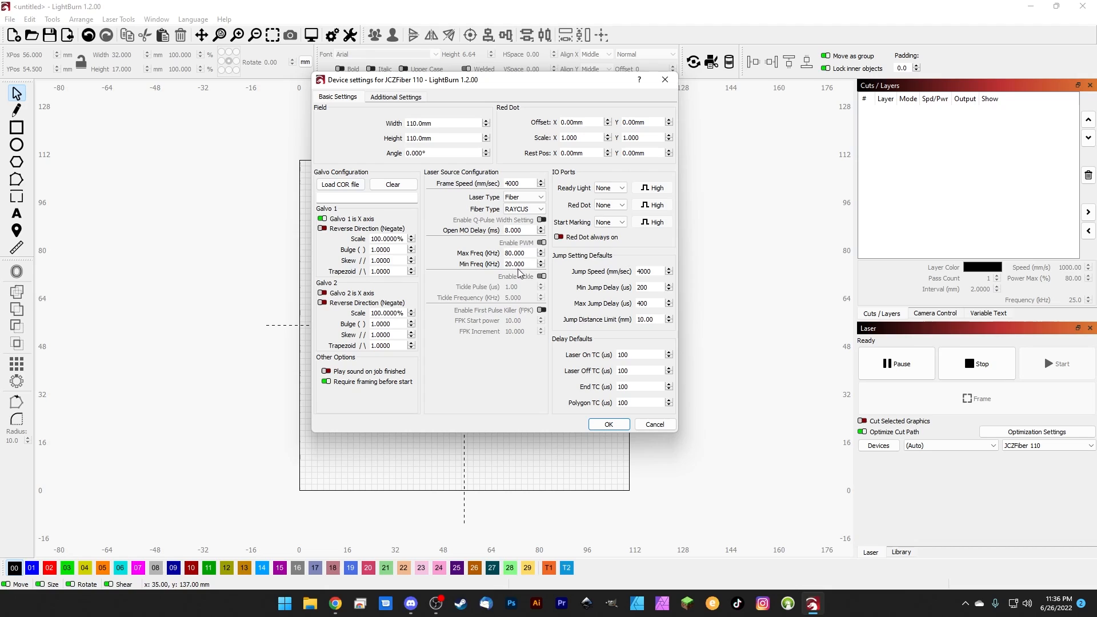
mouse_move(622, 126)
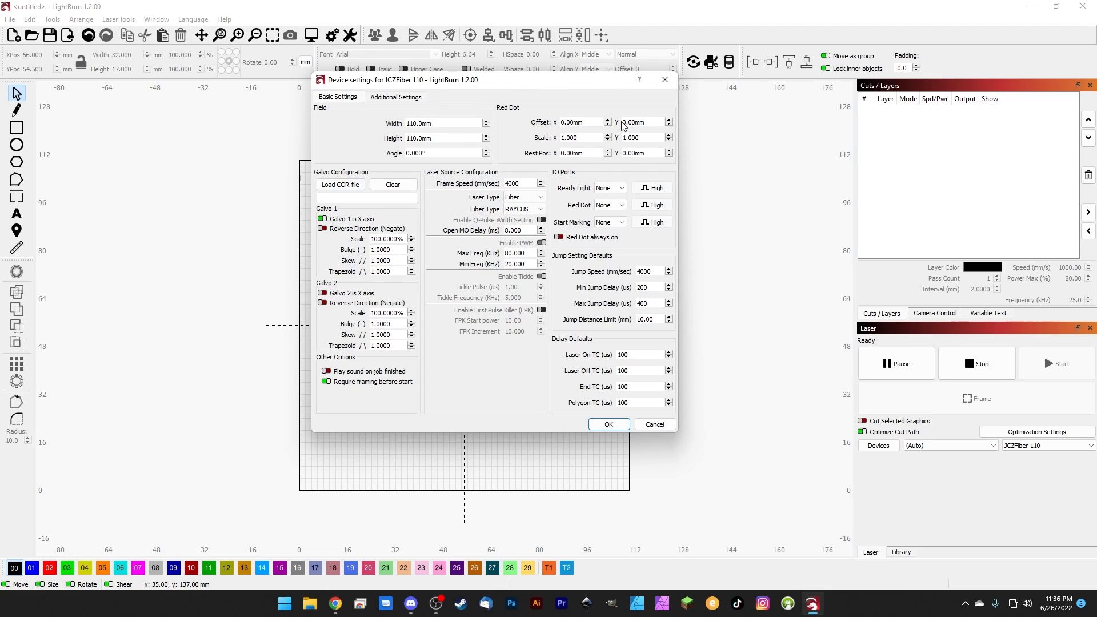
mouse_move(569, 295)
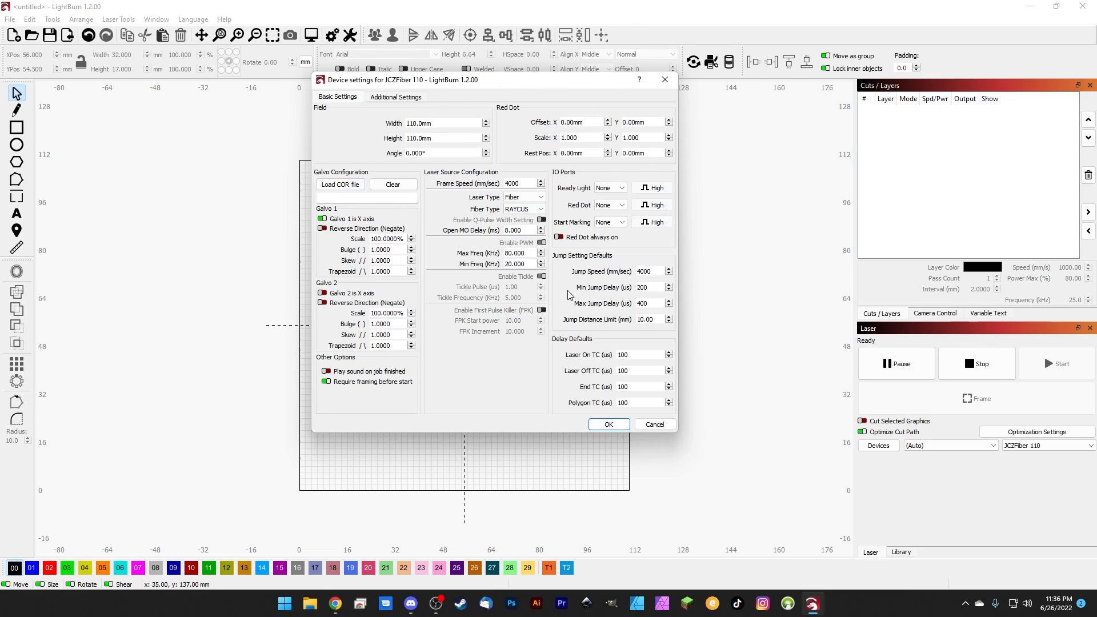
mouse_move(503, 308)
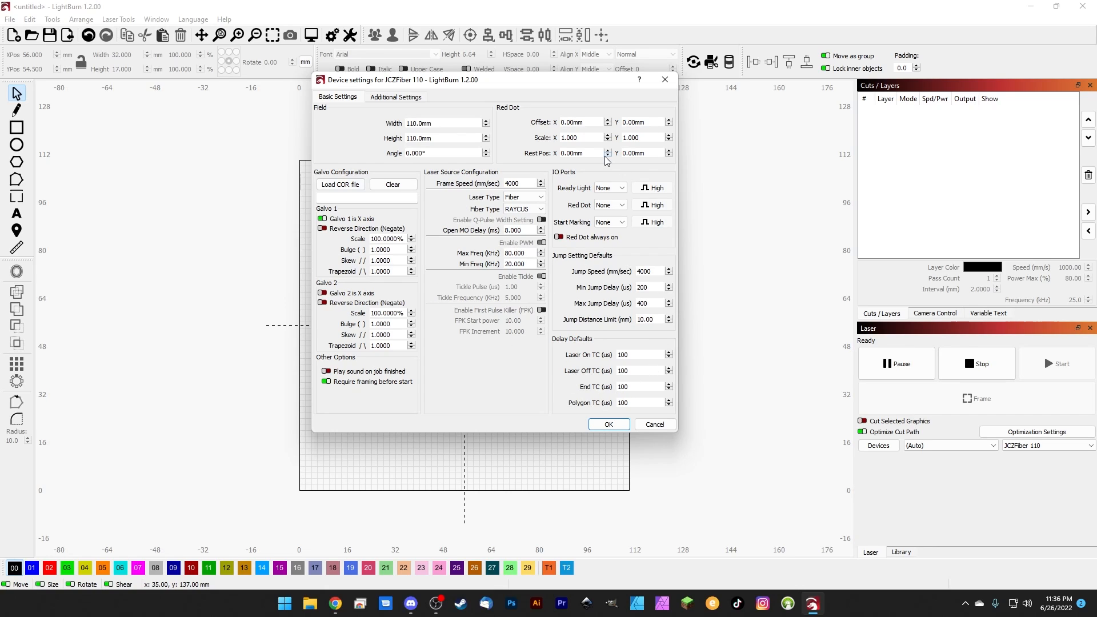
mouse_move(644, 162)
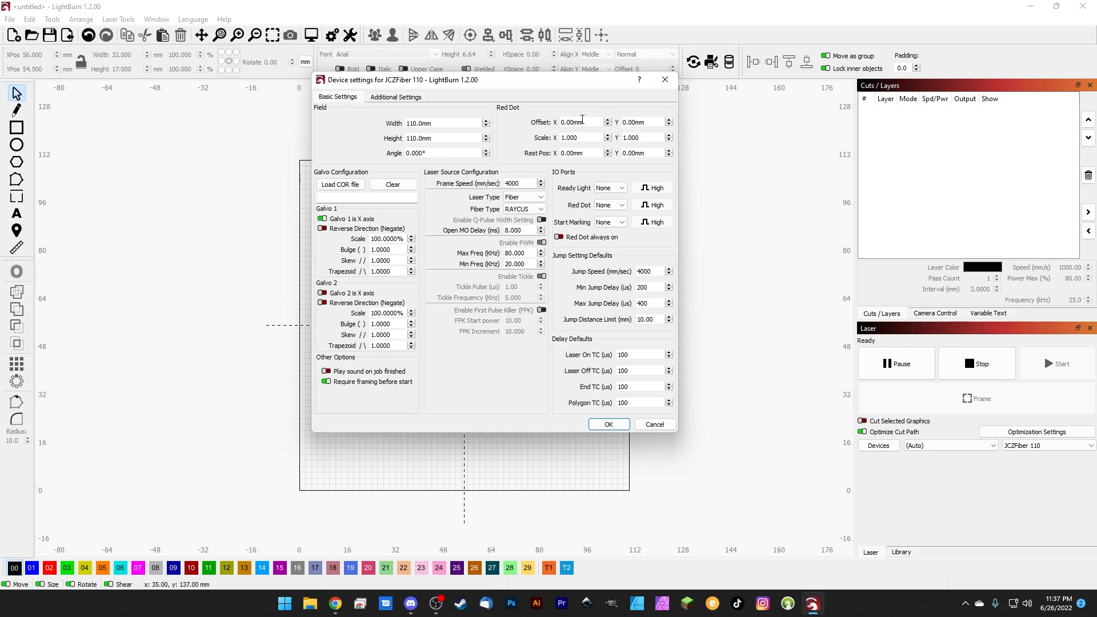
mouse_move(550, 252)
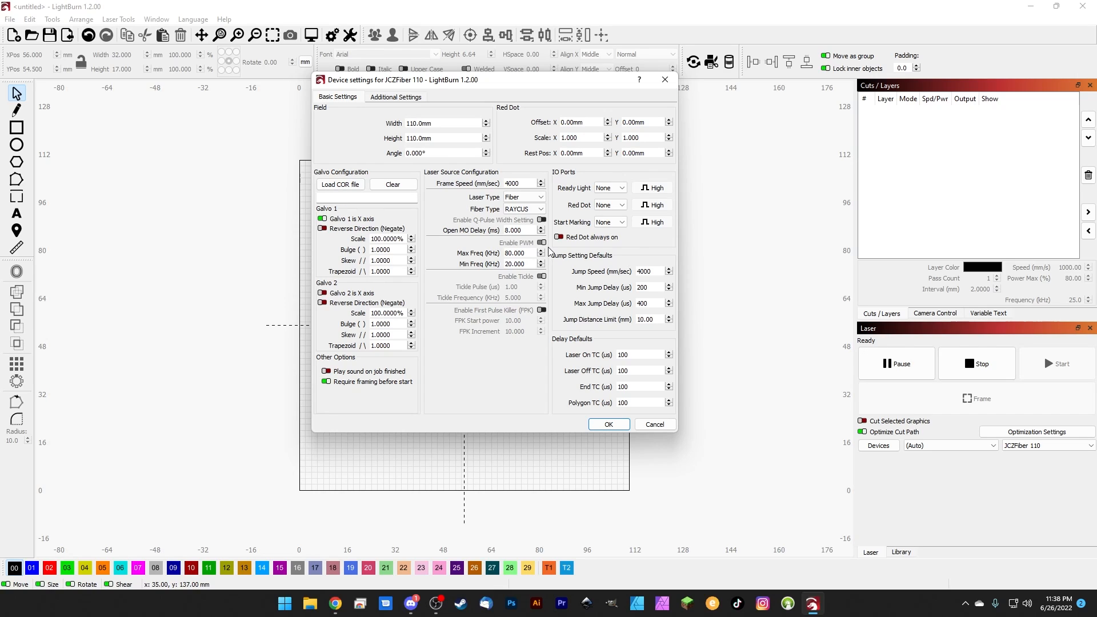
mouse_move(516, 220)
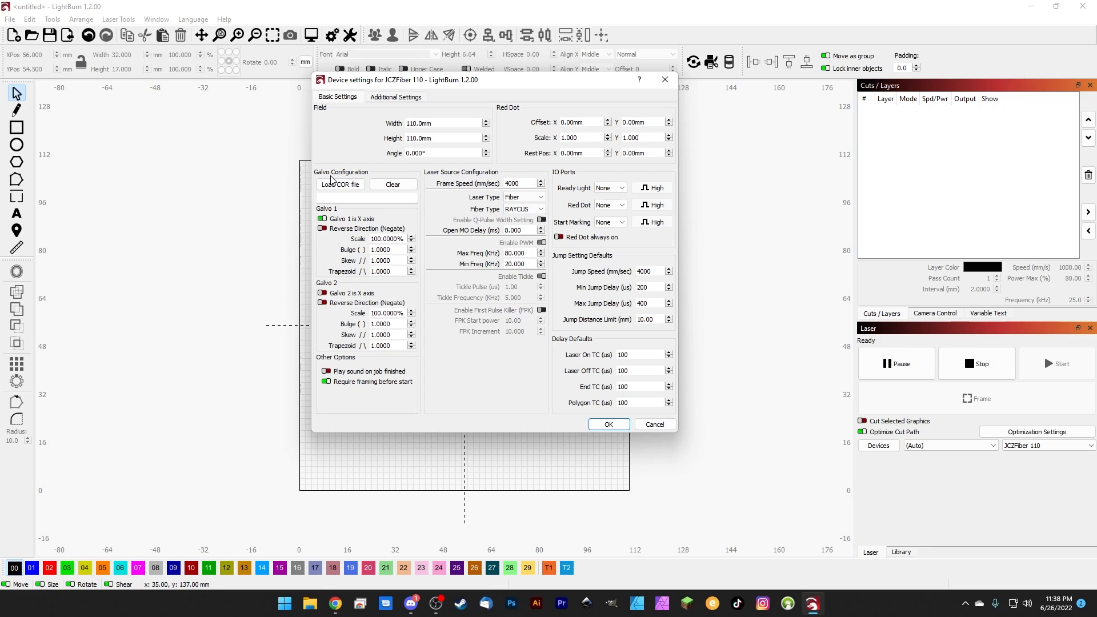
mouse_move(274, 215)
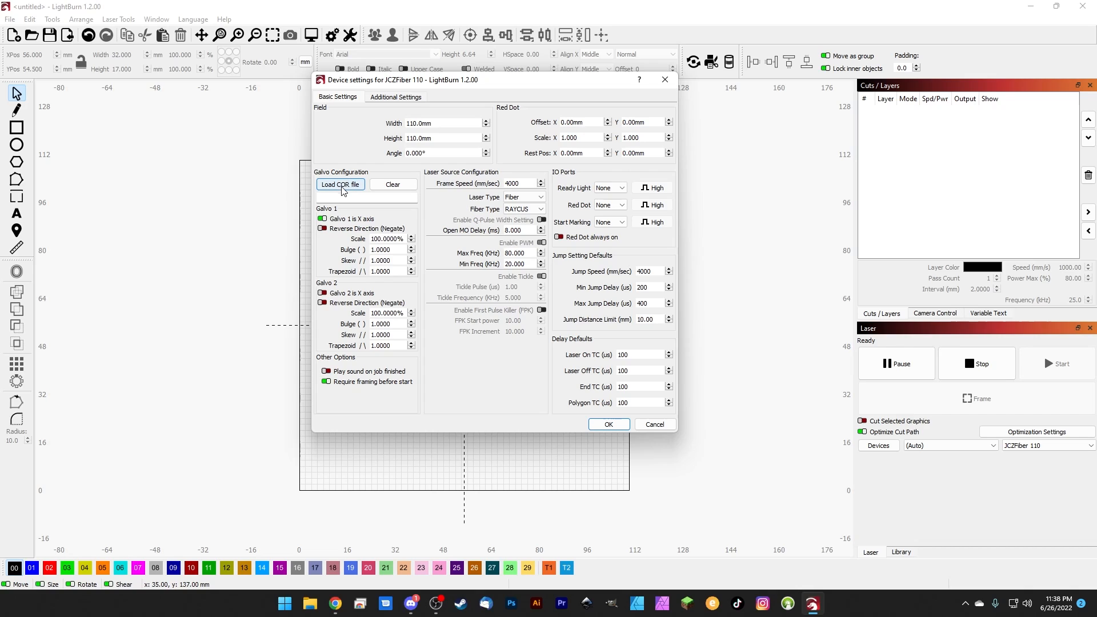
mouse_move(358, 203)
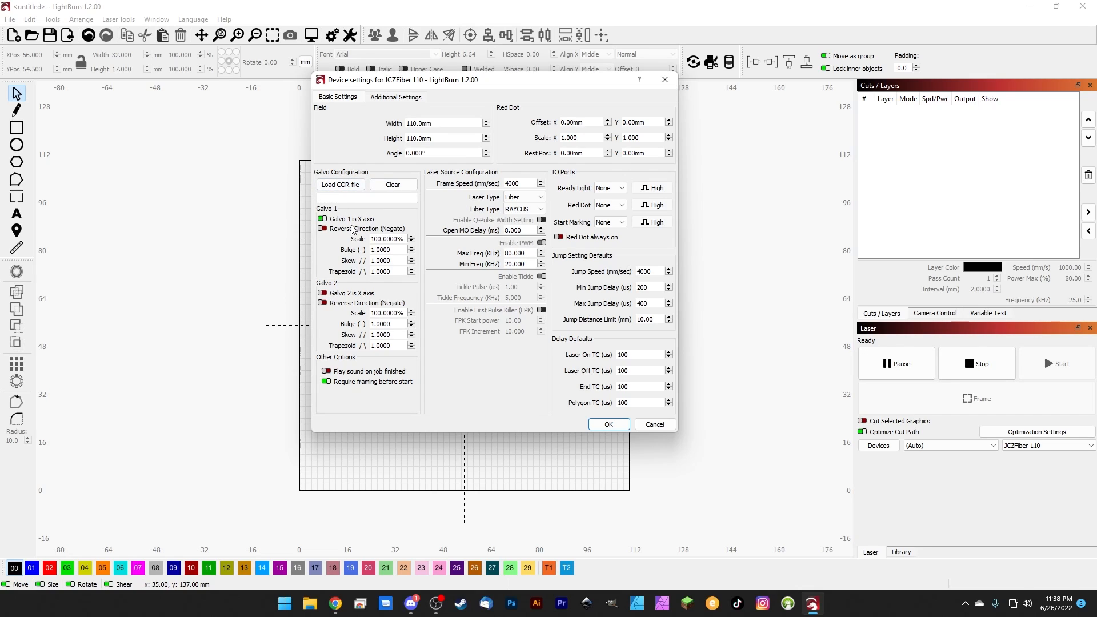
mouse_move(518, 395)
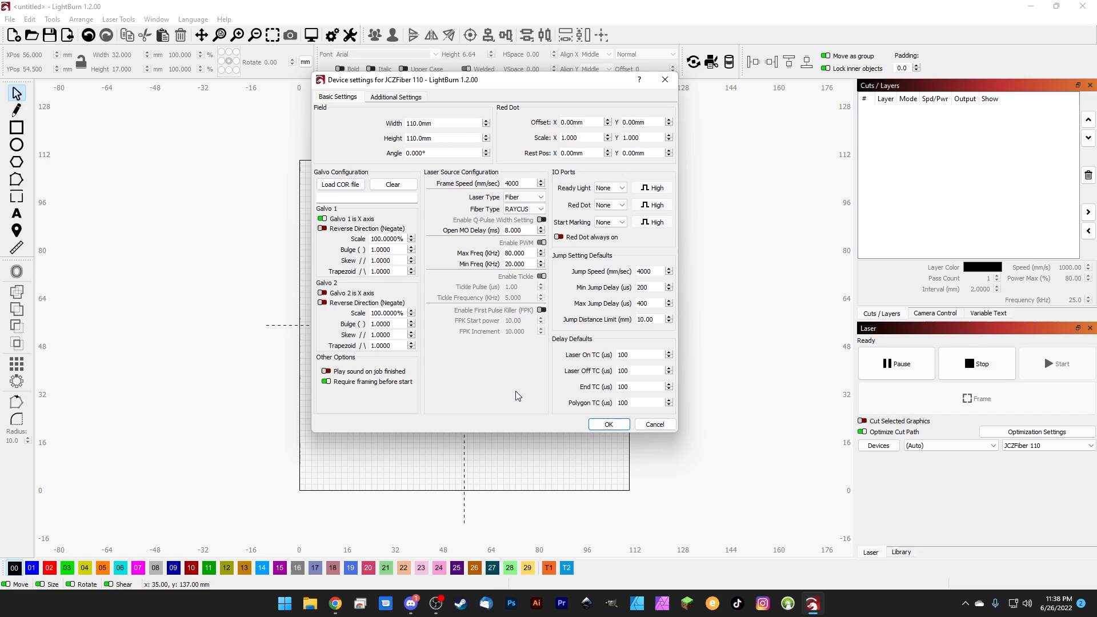
mouse_move(627, 411)
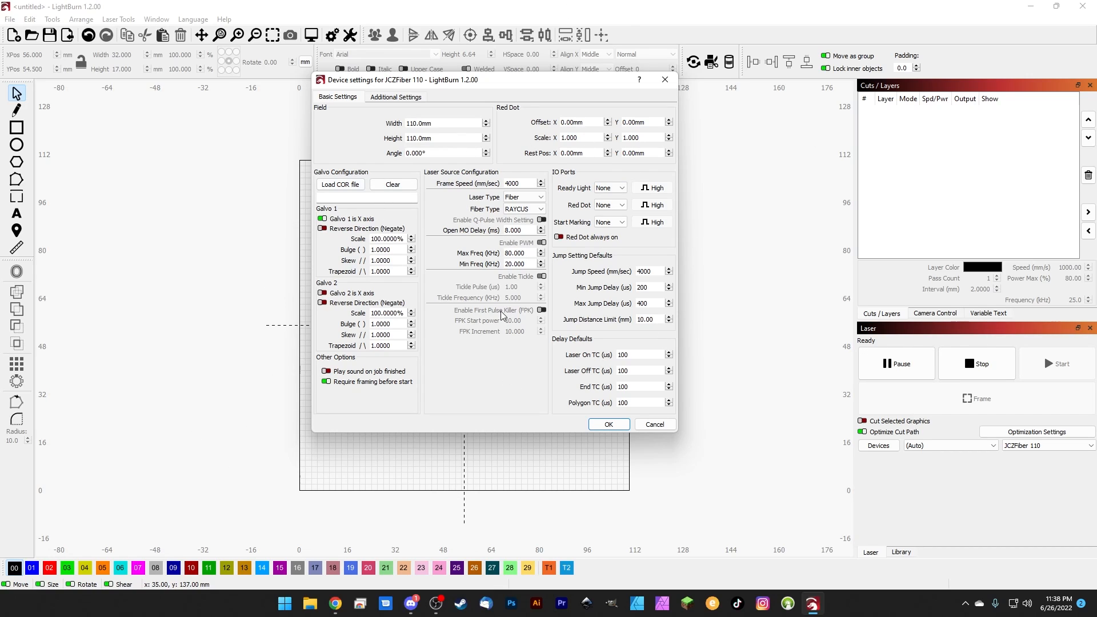
mouse_move(599, 232)
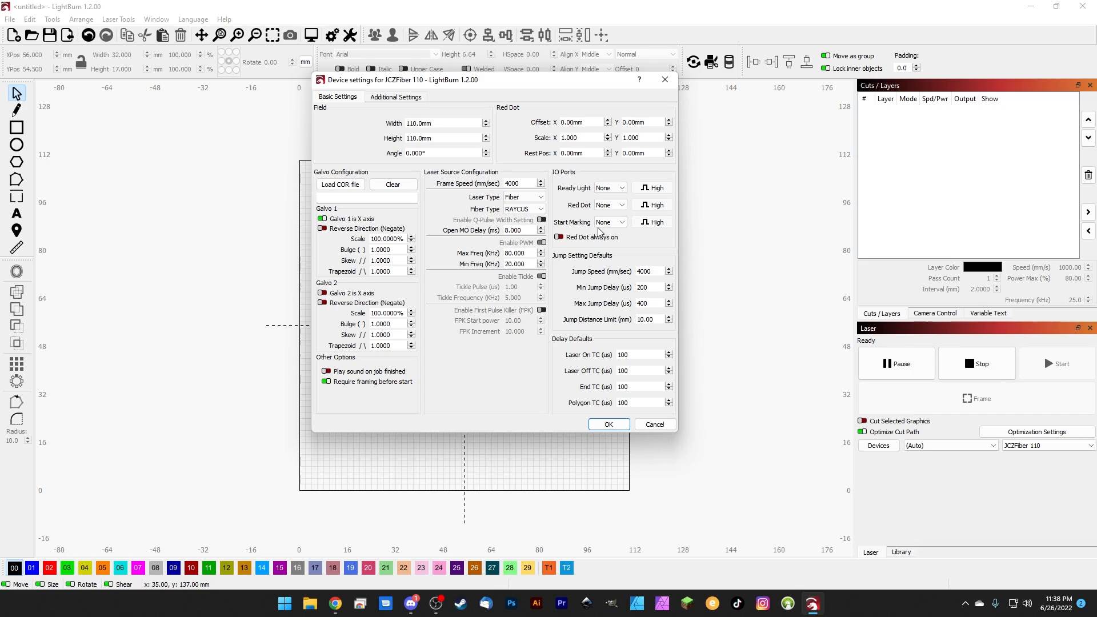
mouse_move(492, 292)
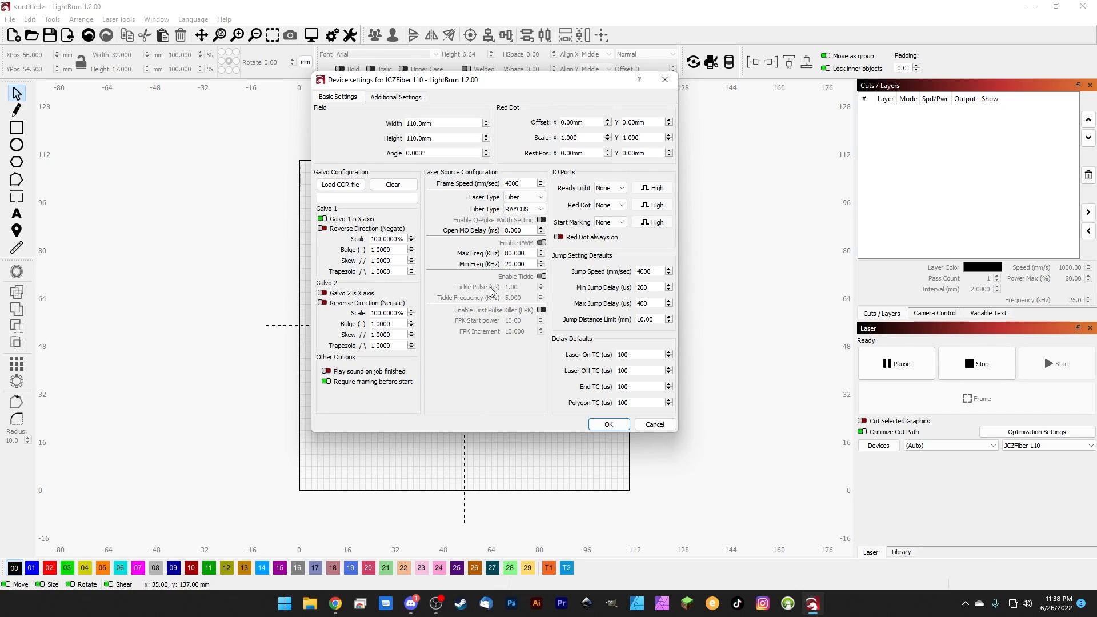
mouse_move(645, 245)
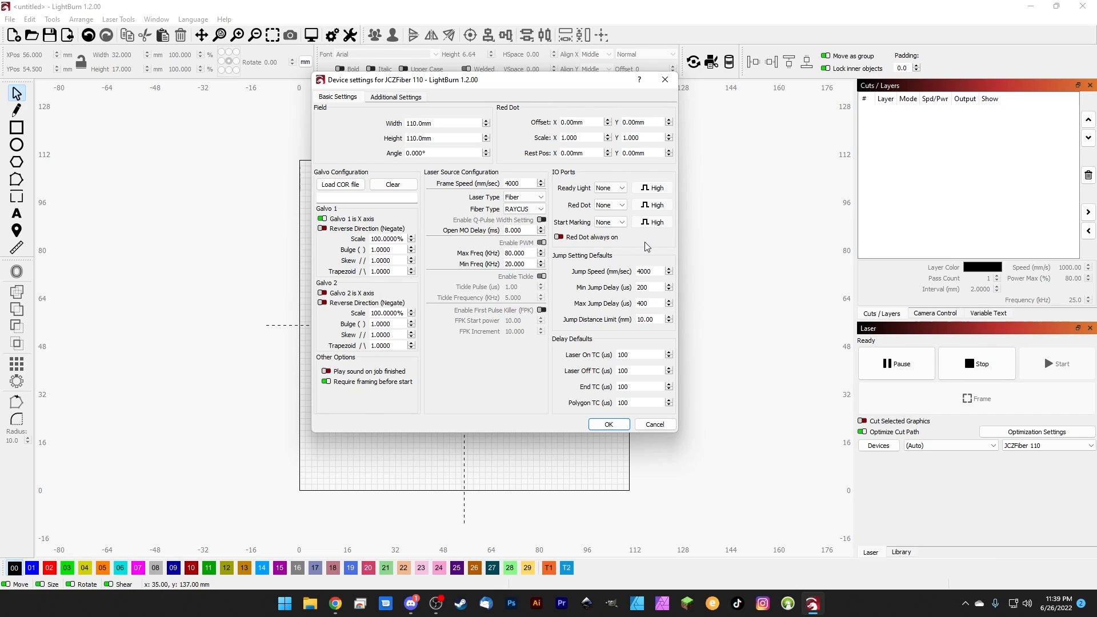